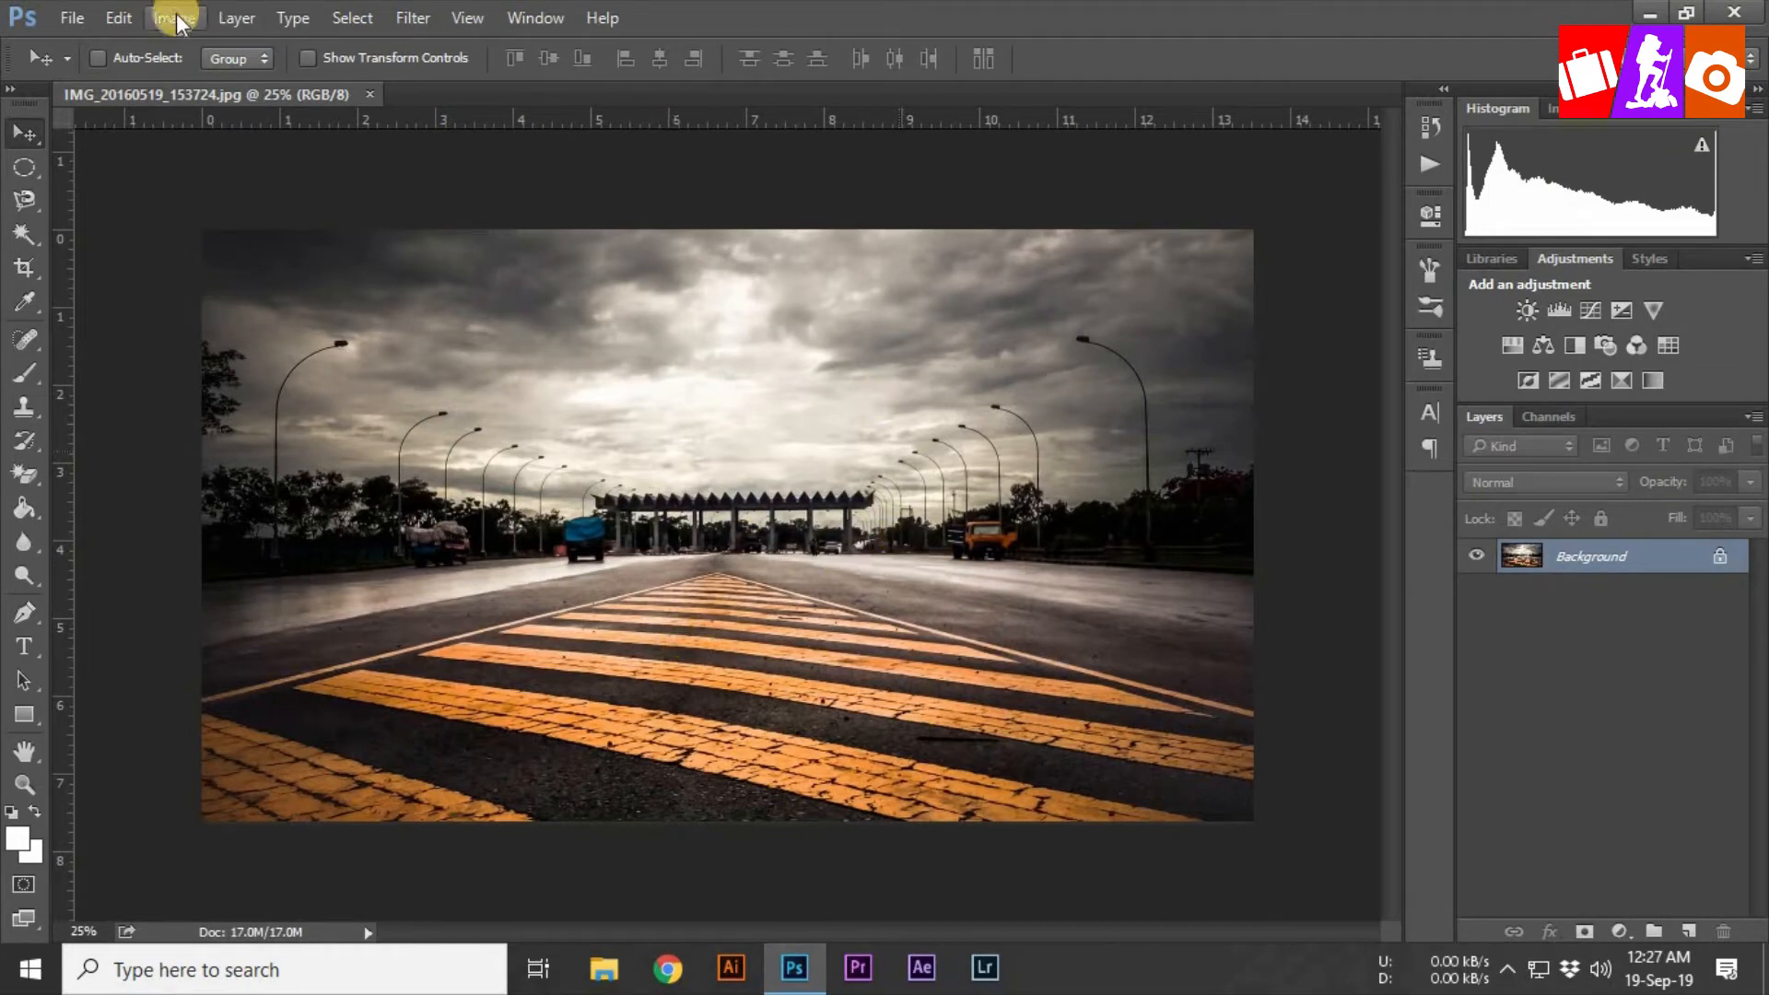
Step: Open the Canvas Size dialog from the Image menu
click(174, 19)
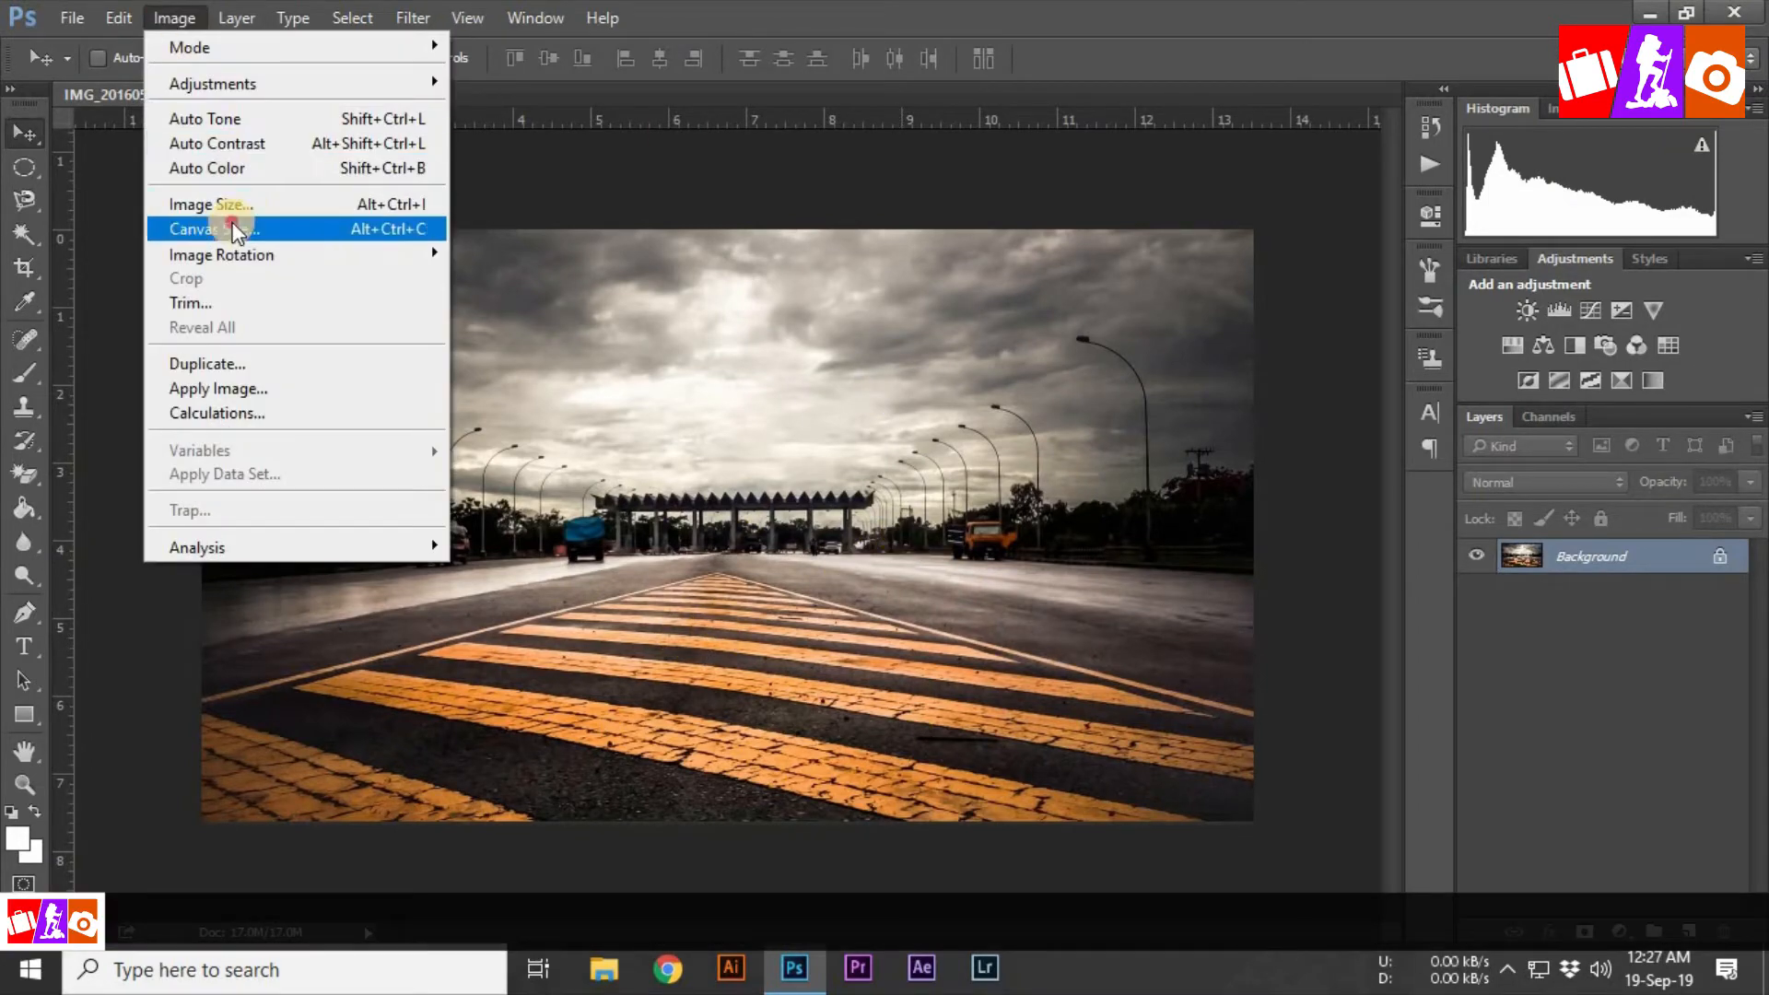
click(213, 227)
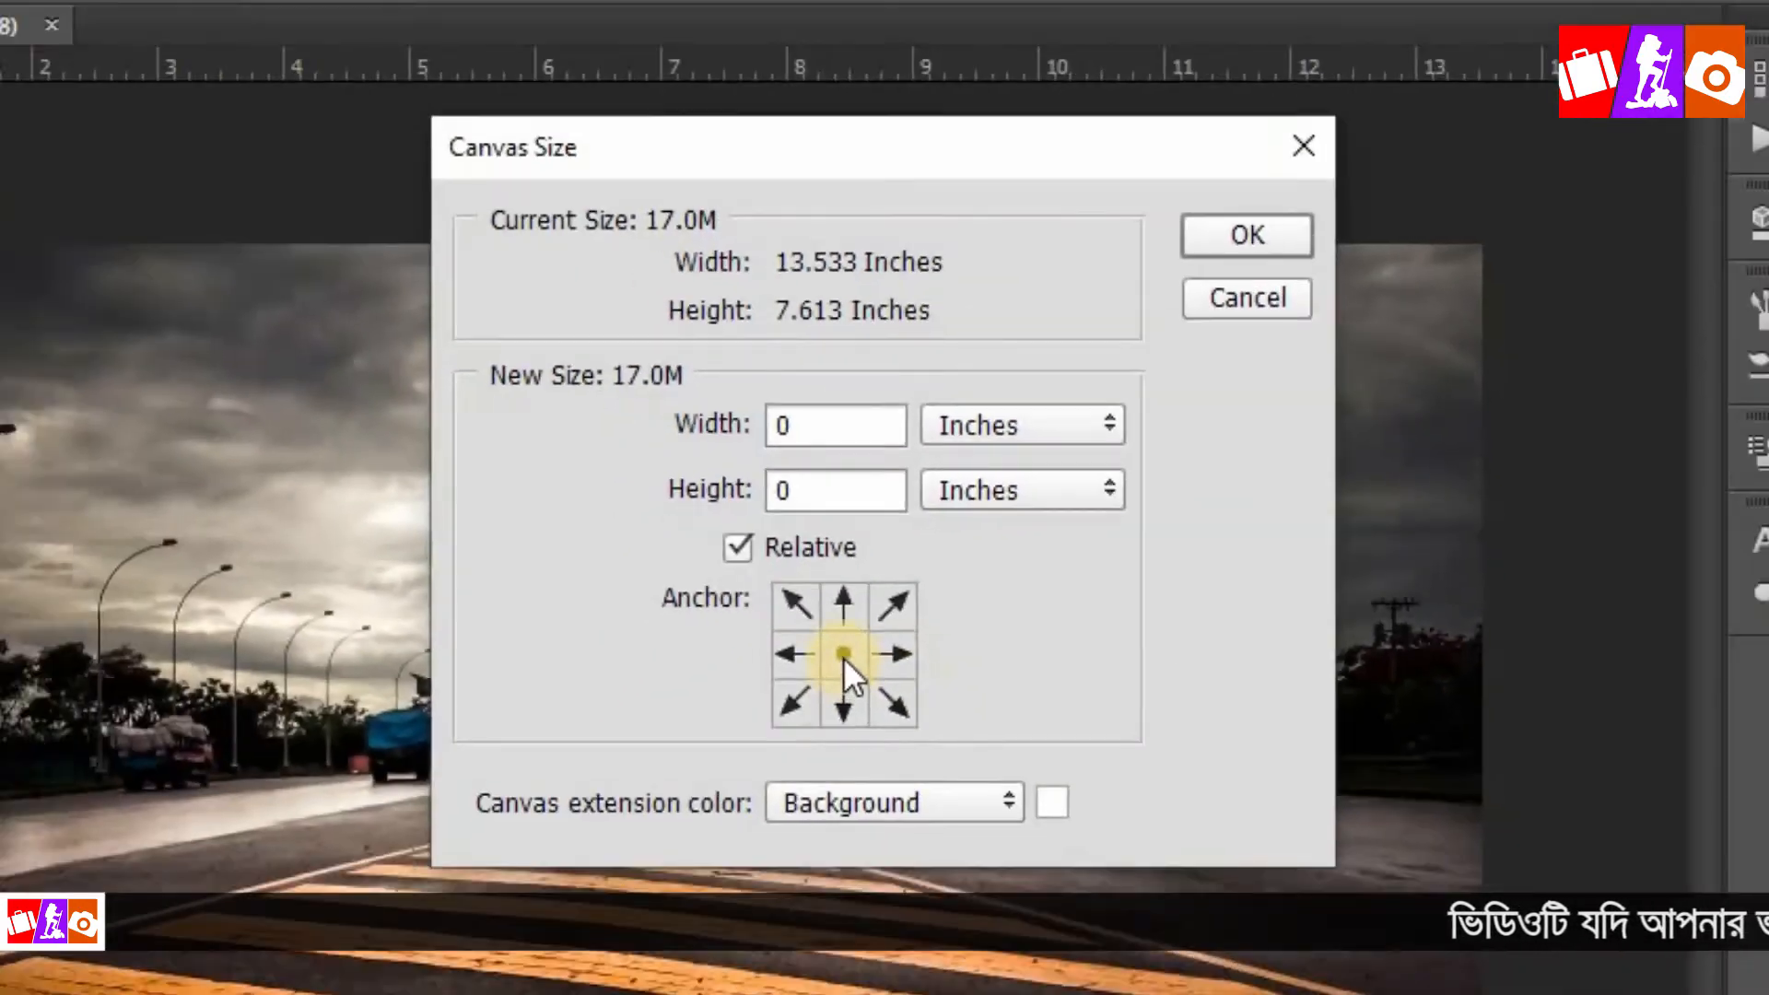
Step: Add 1 inch relative to width and height, centre anchor, and apply
click(792, 654)
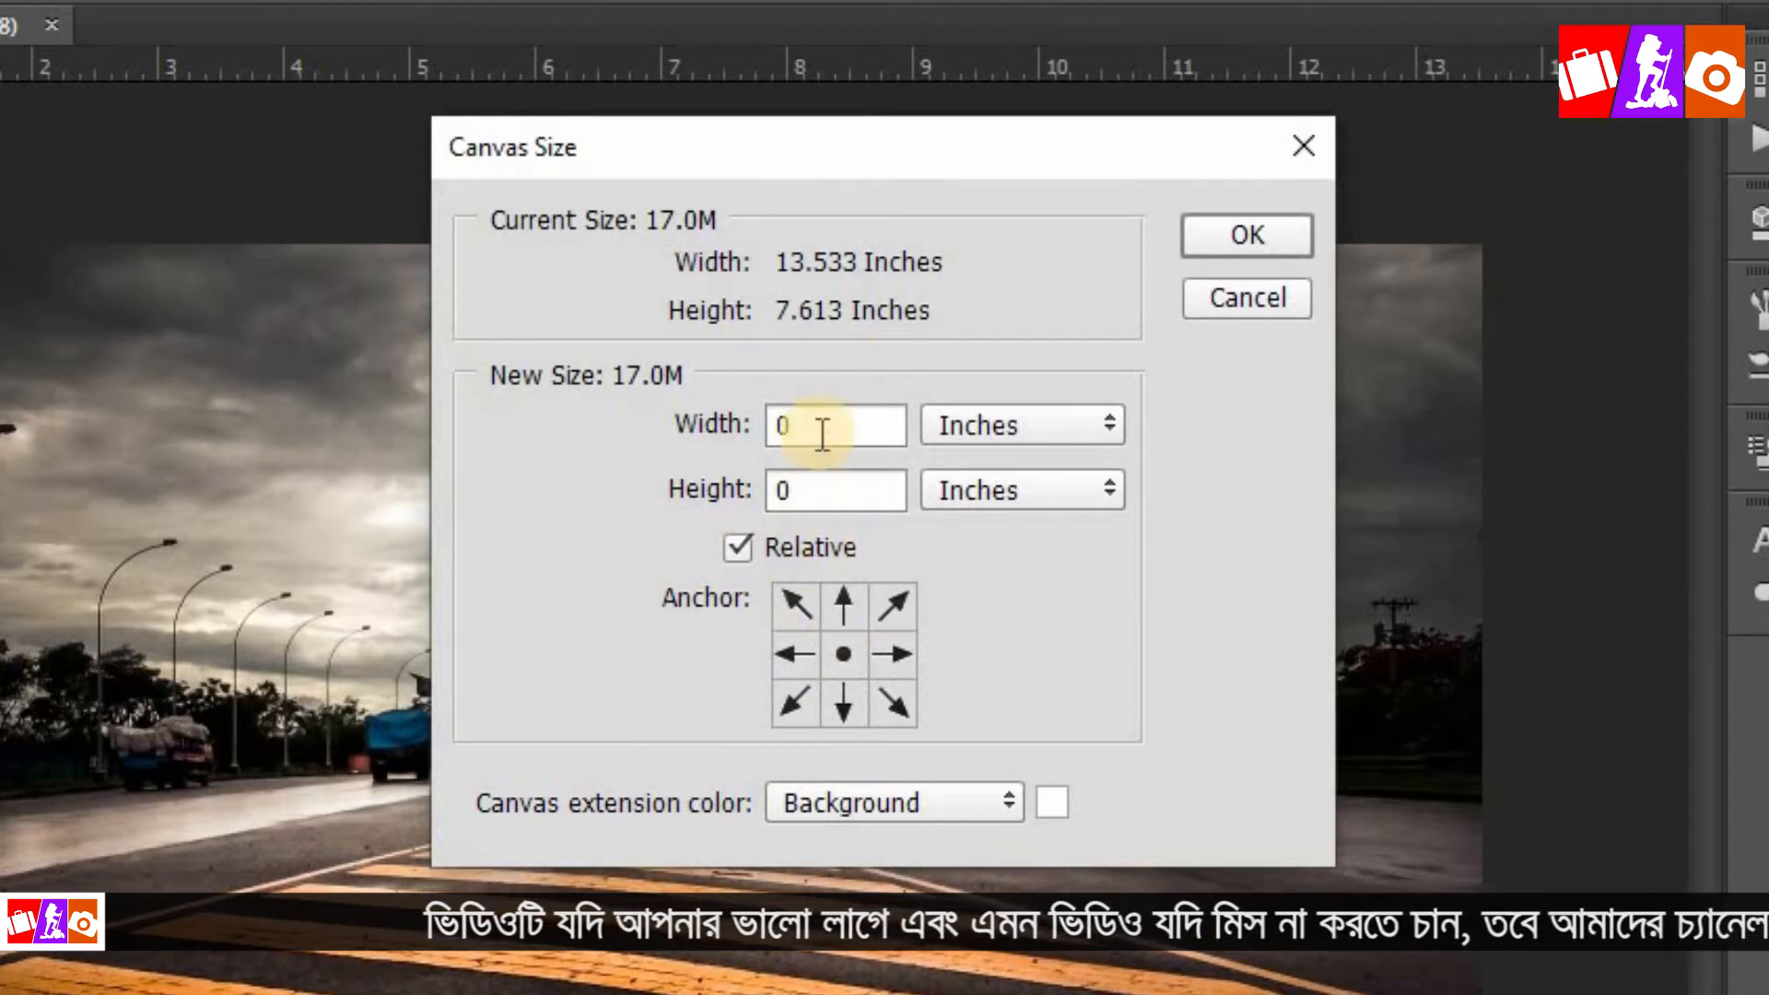
triple_click(835, 424)
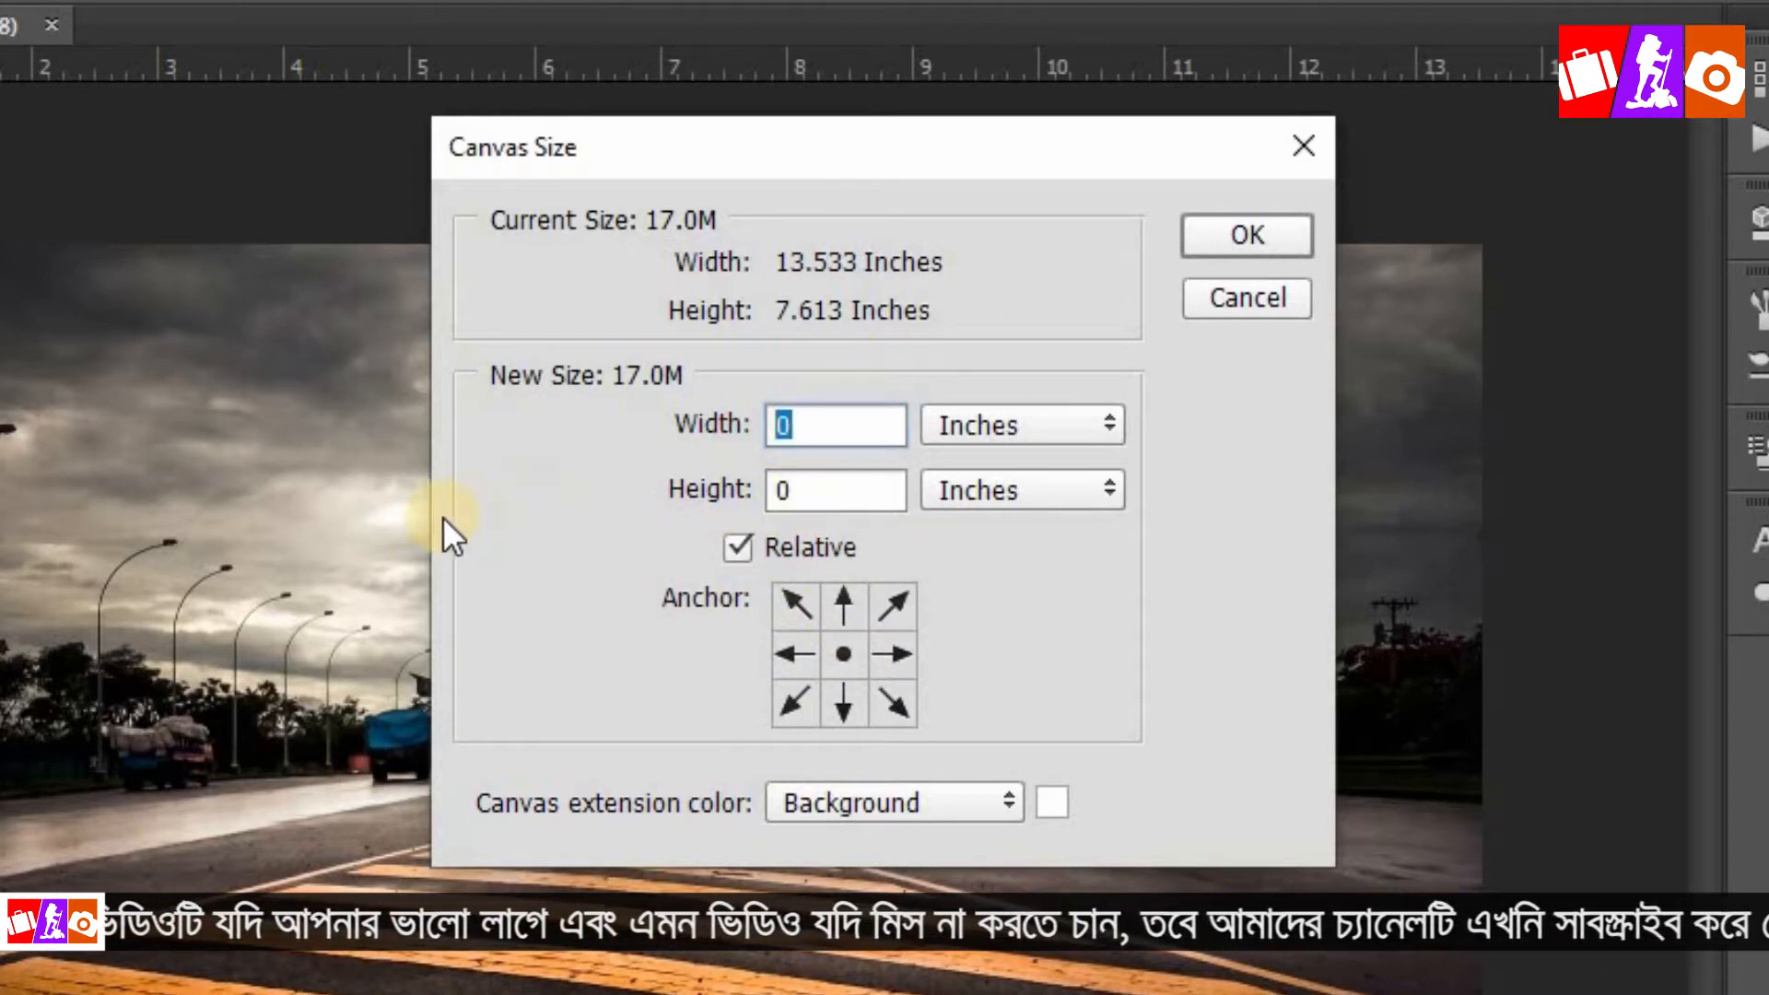
text(1)
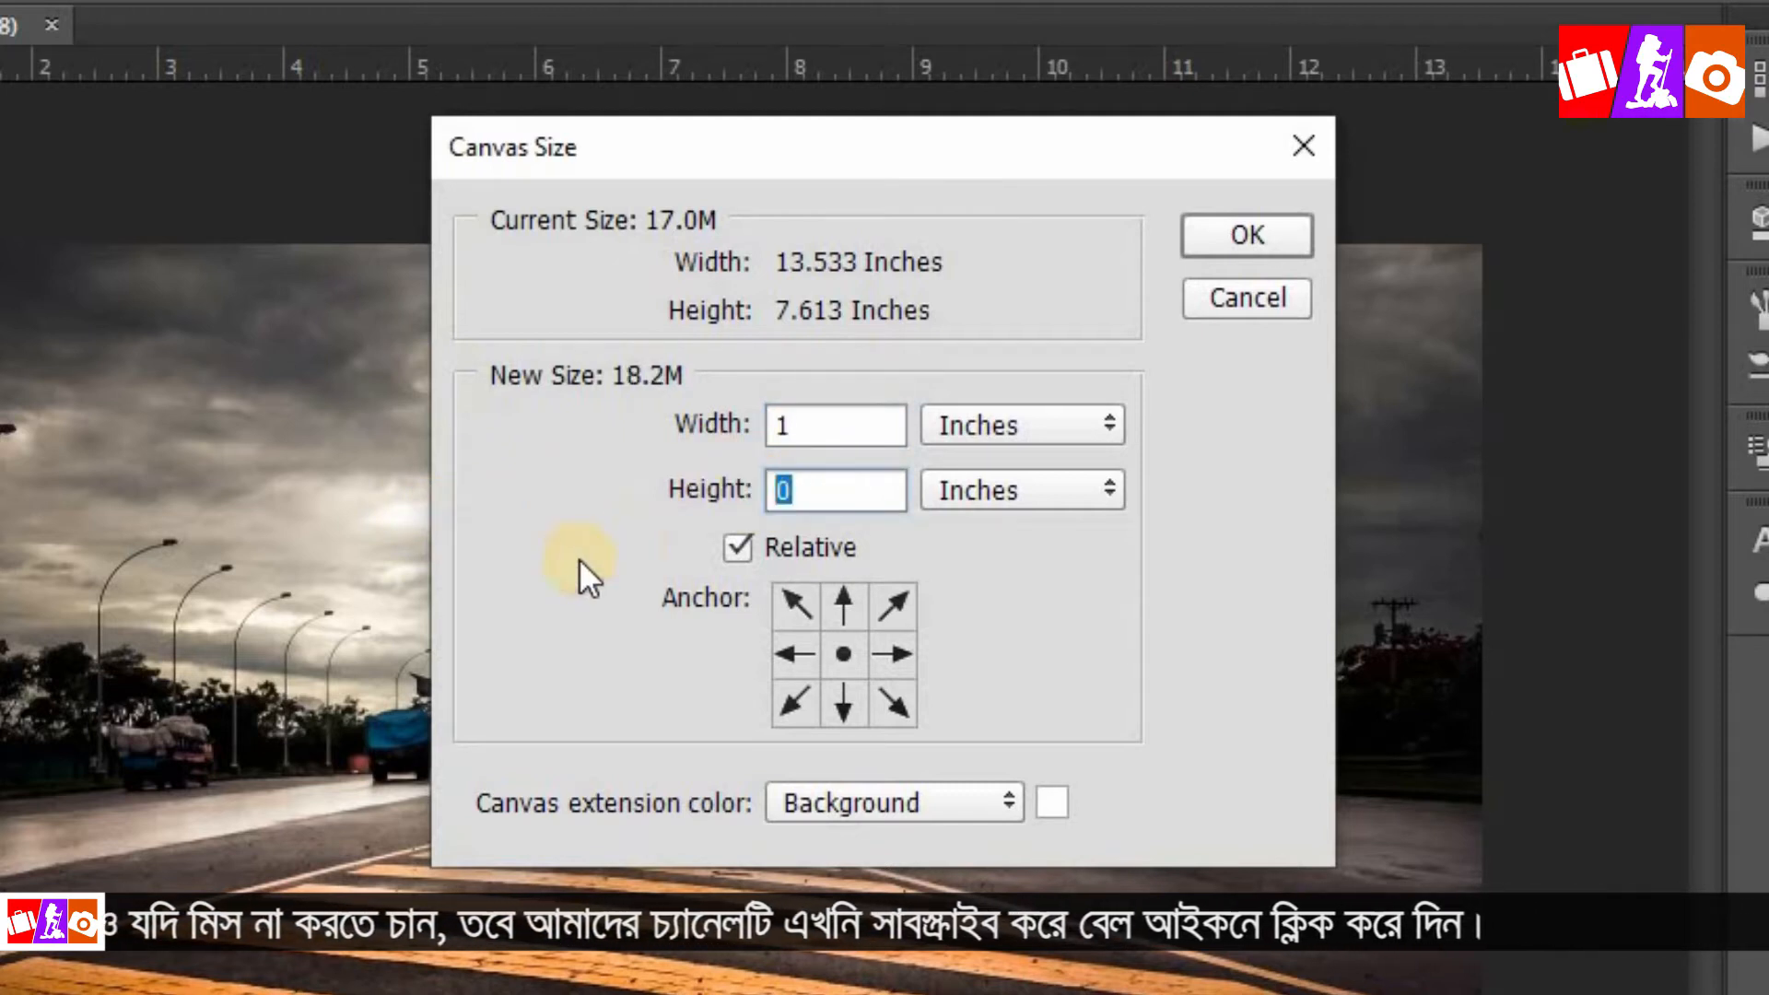
text(1)
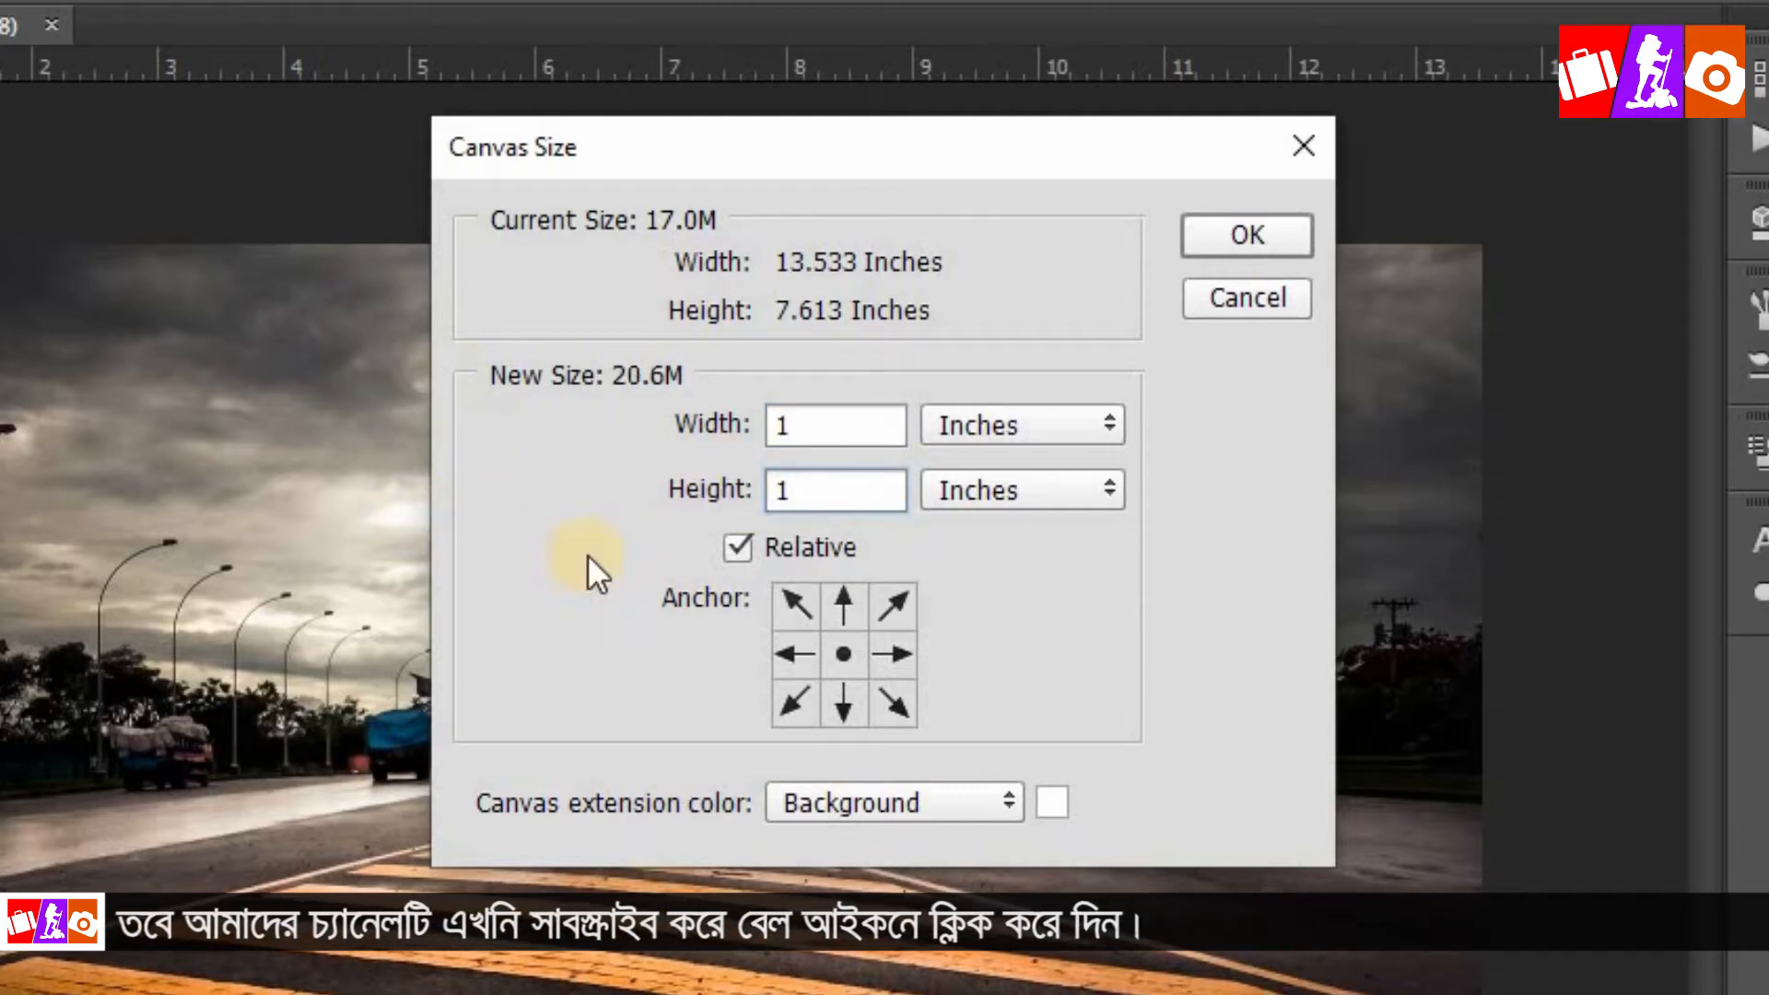
click(835, 490)
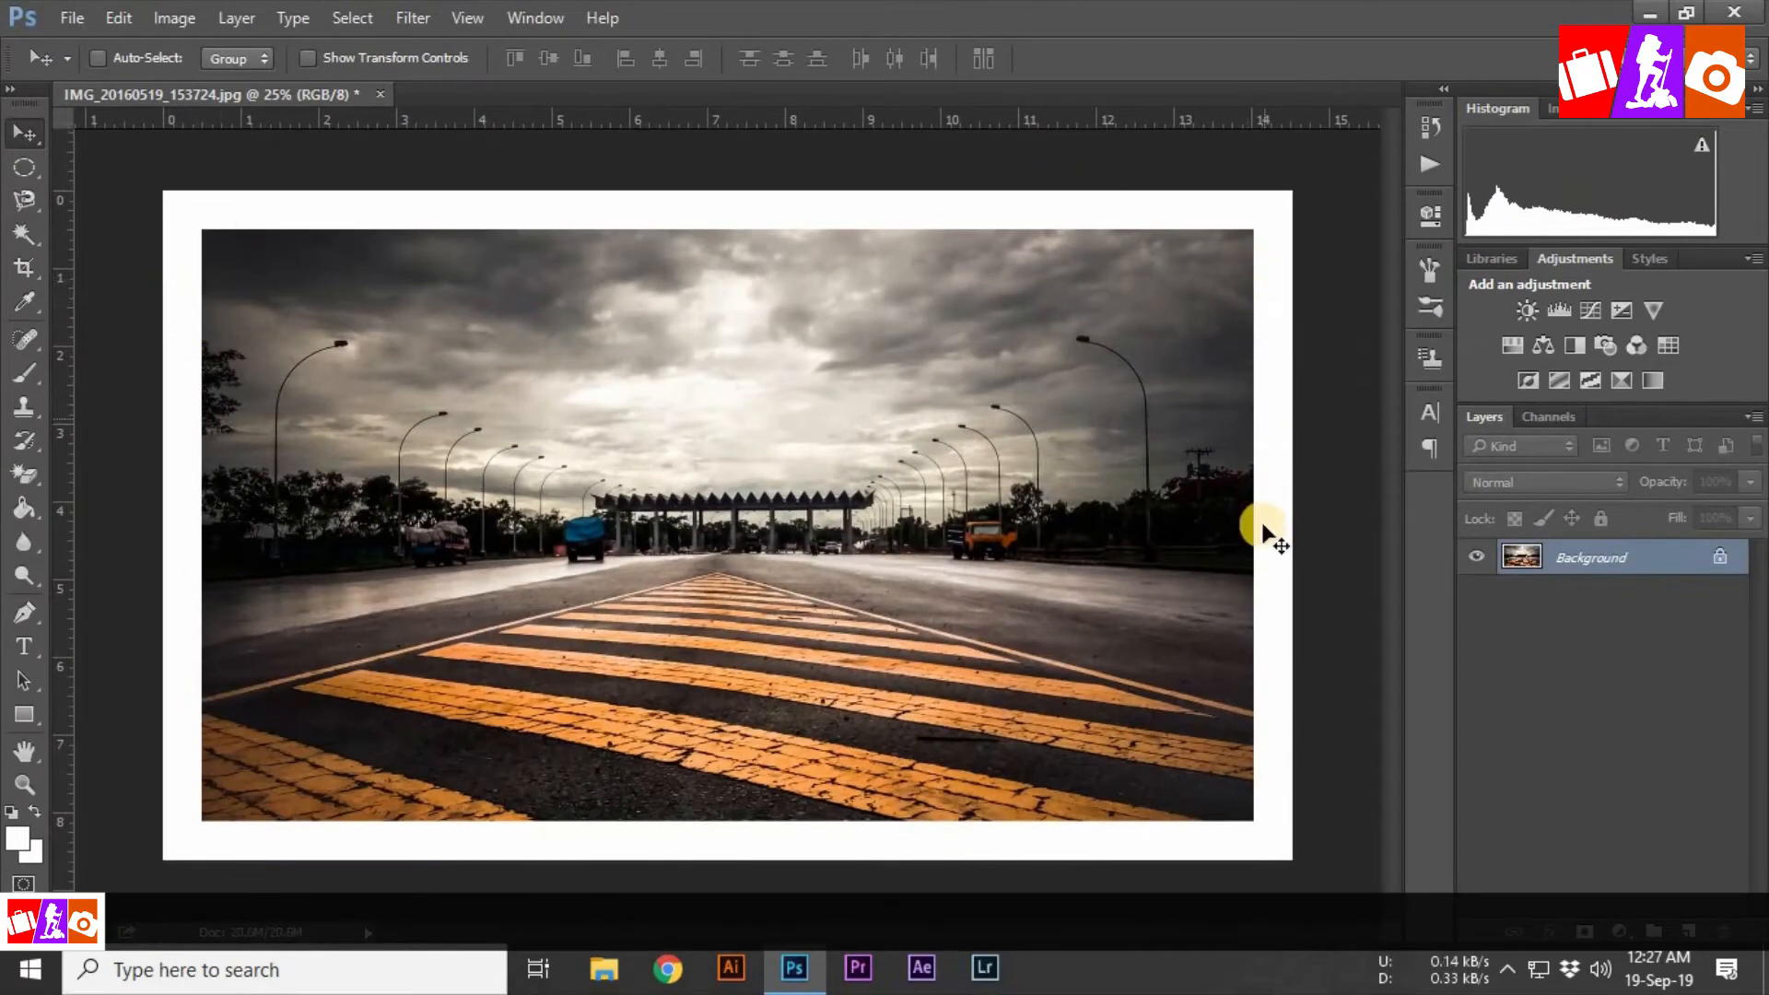
mouse_move(1297, 486)
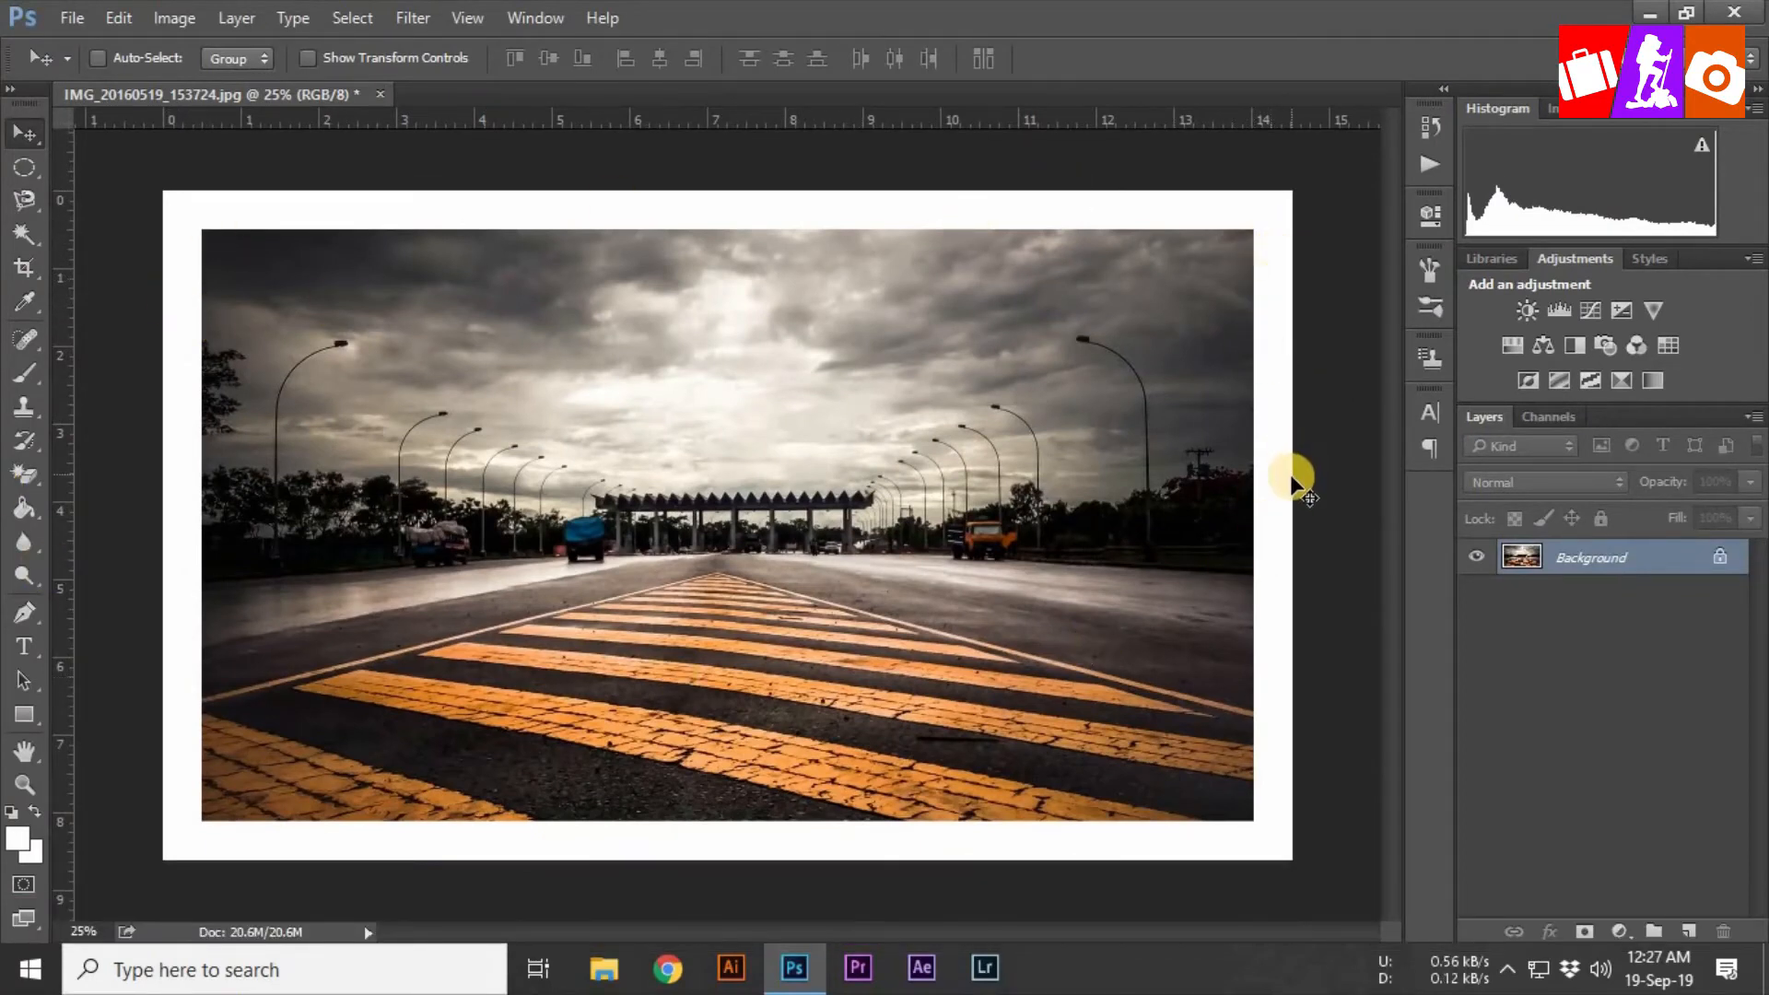
mouse_move(1303, 507)
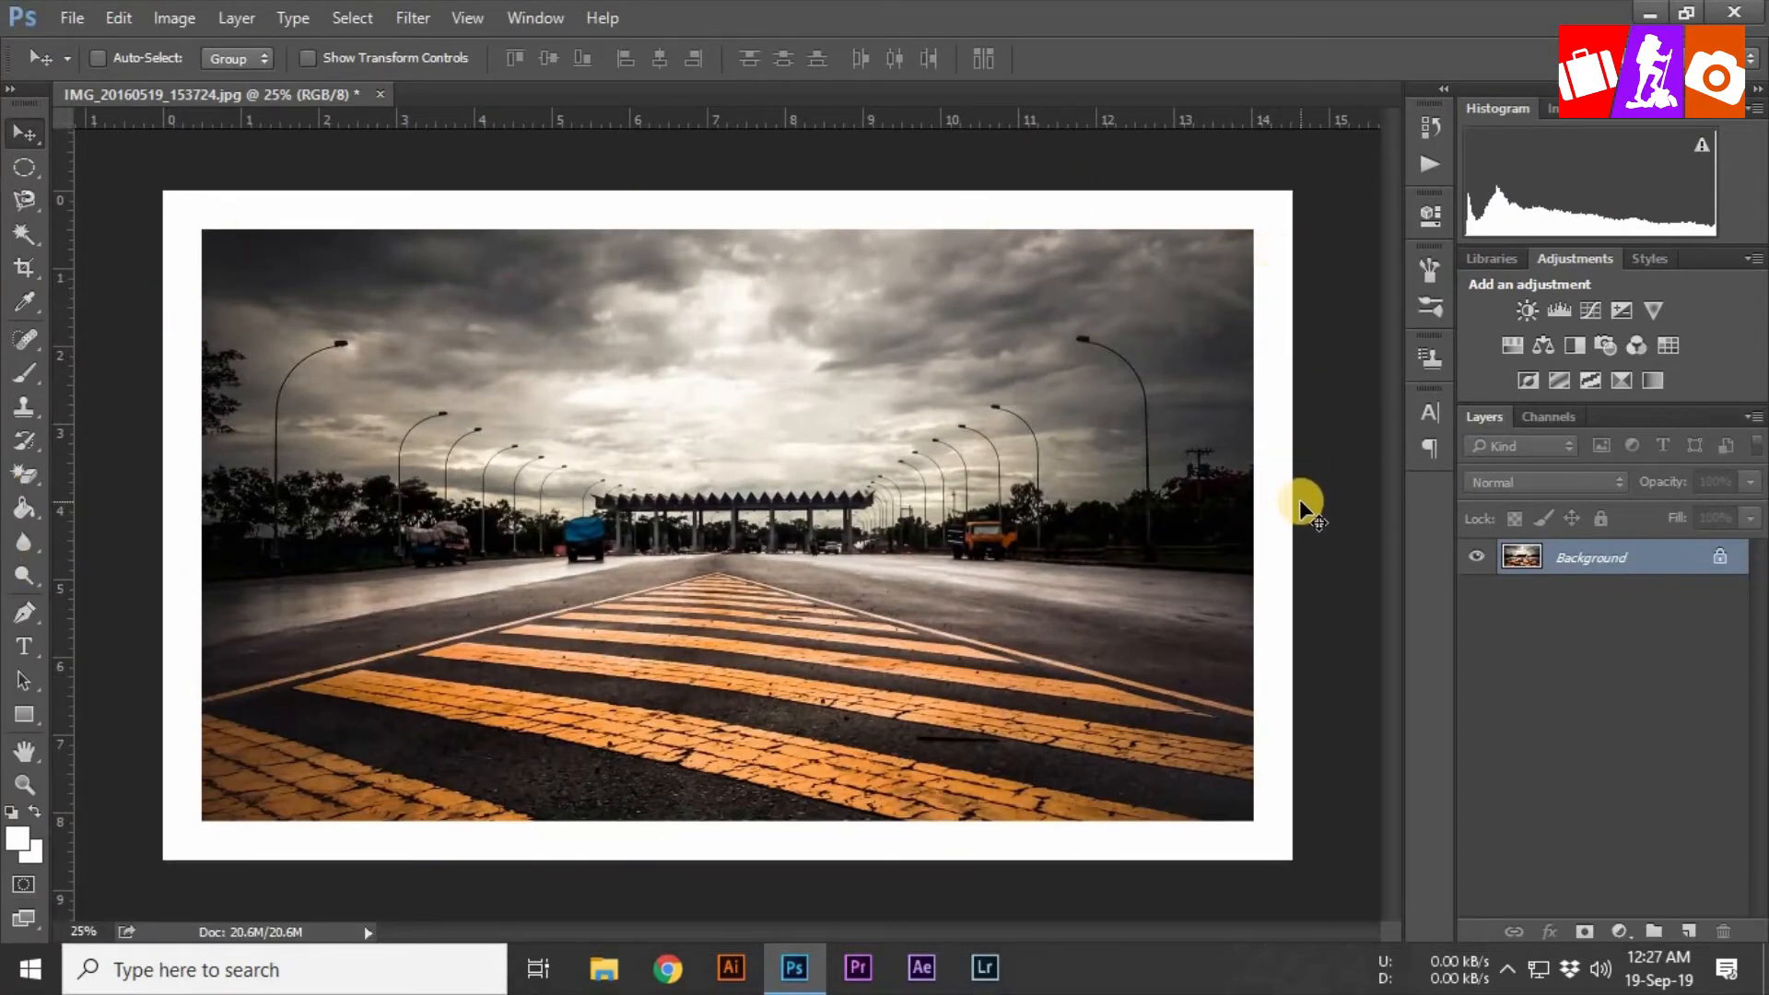
mouse_move(62, 813)
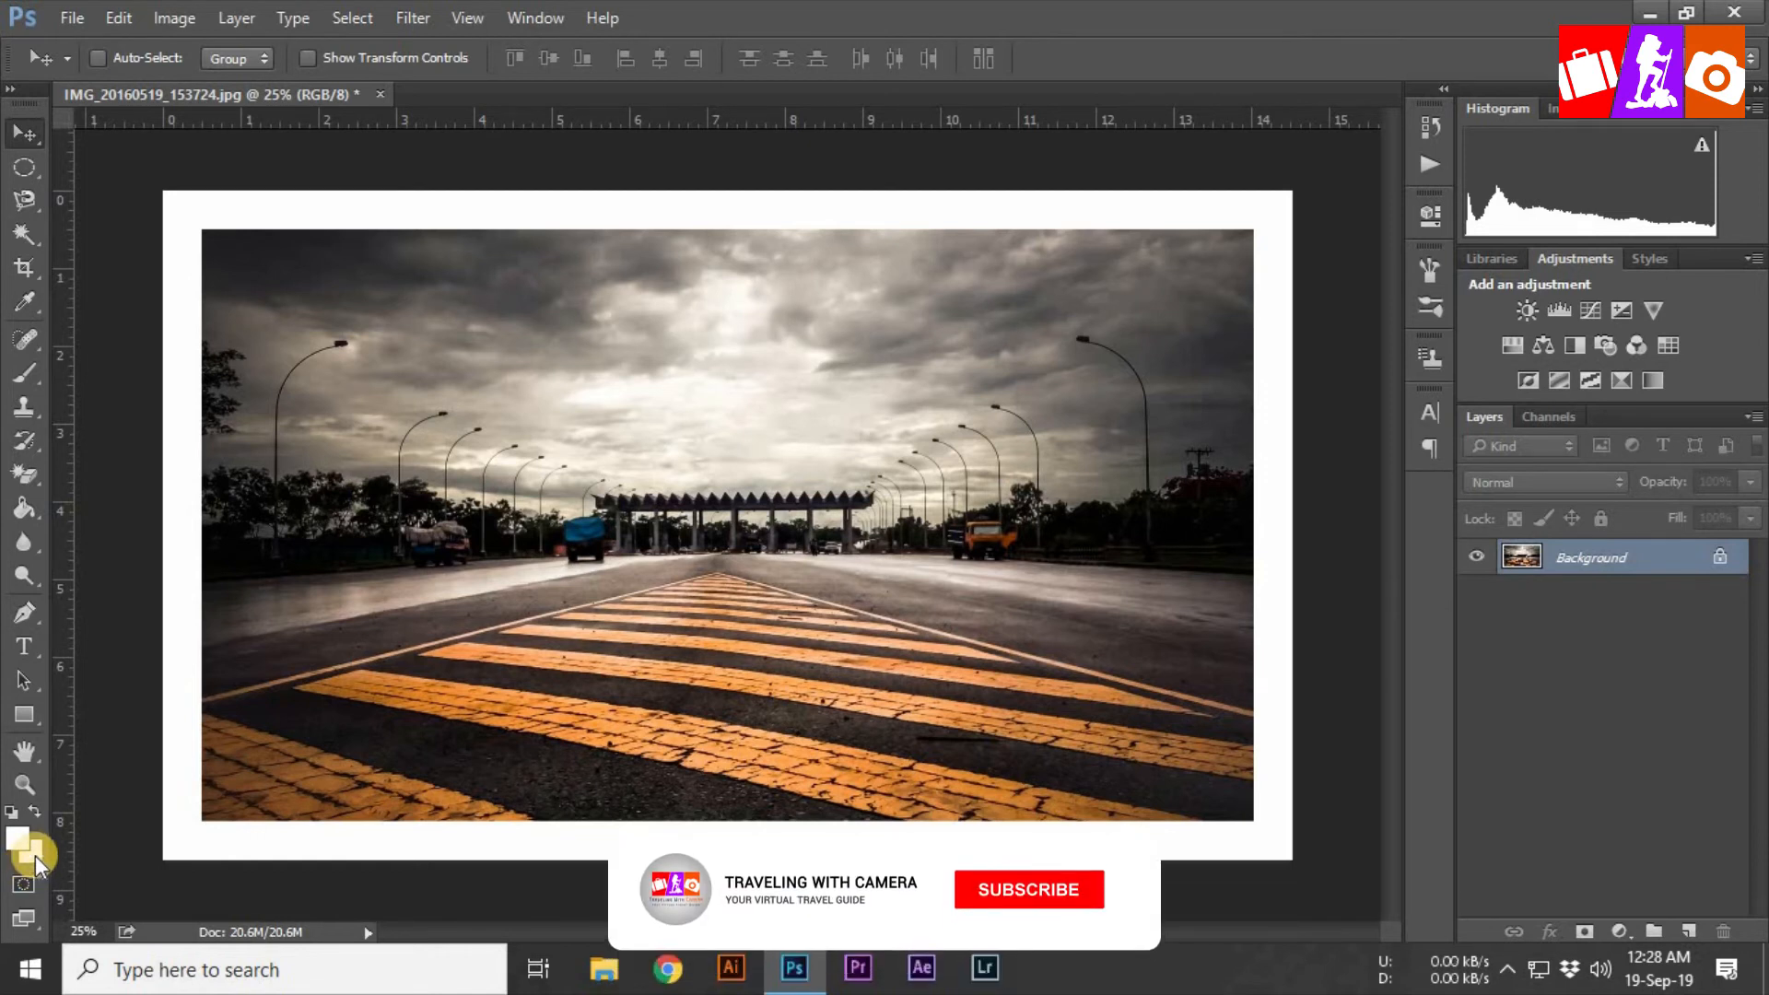
click(1027, 889)
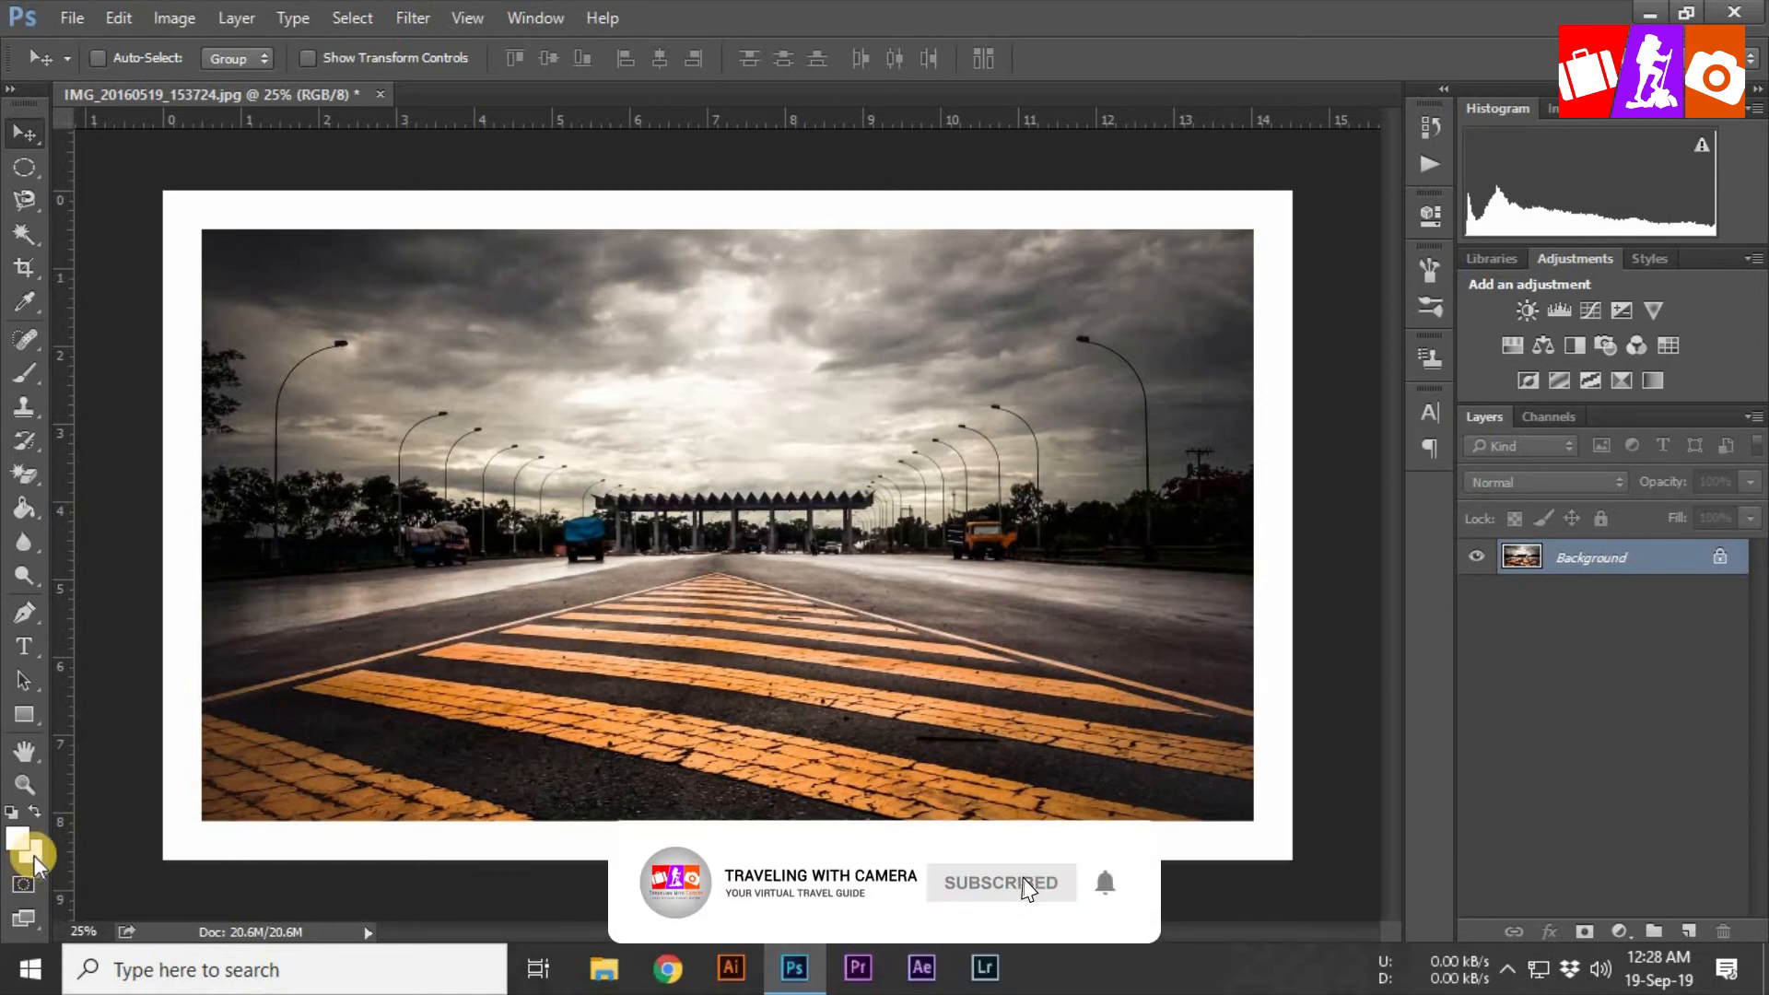